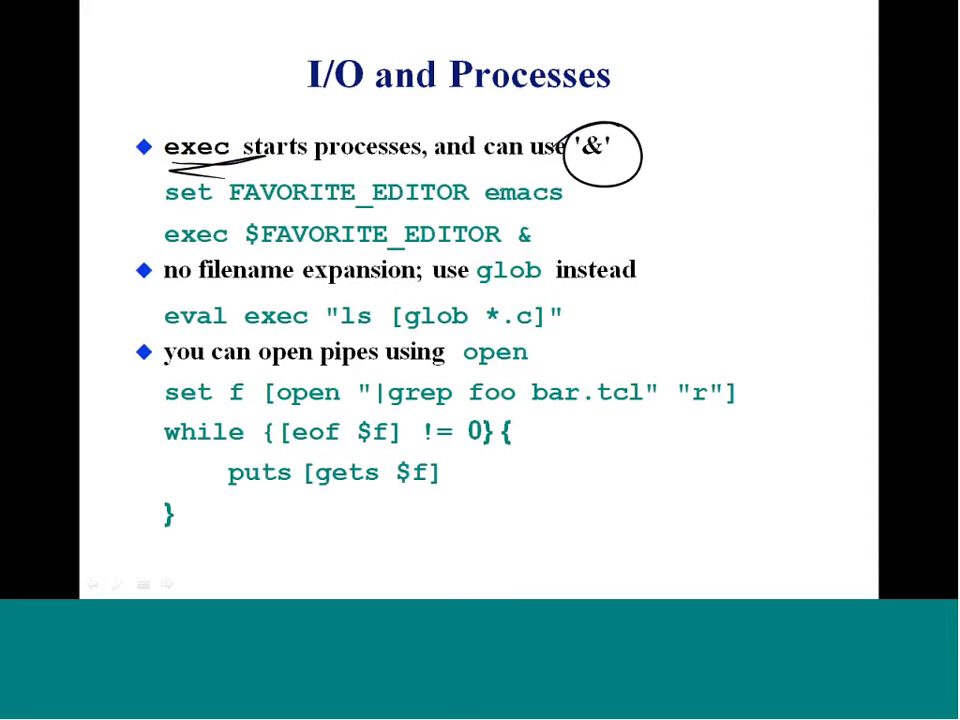
- Underline the set FAVORITE_EDITOR emacs line, circle the trailing ampersand on the exec line, and mark glob
drag(176, 210, 464, 206)
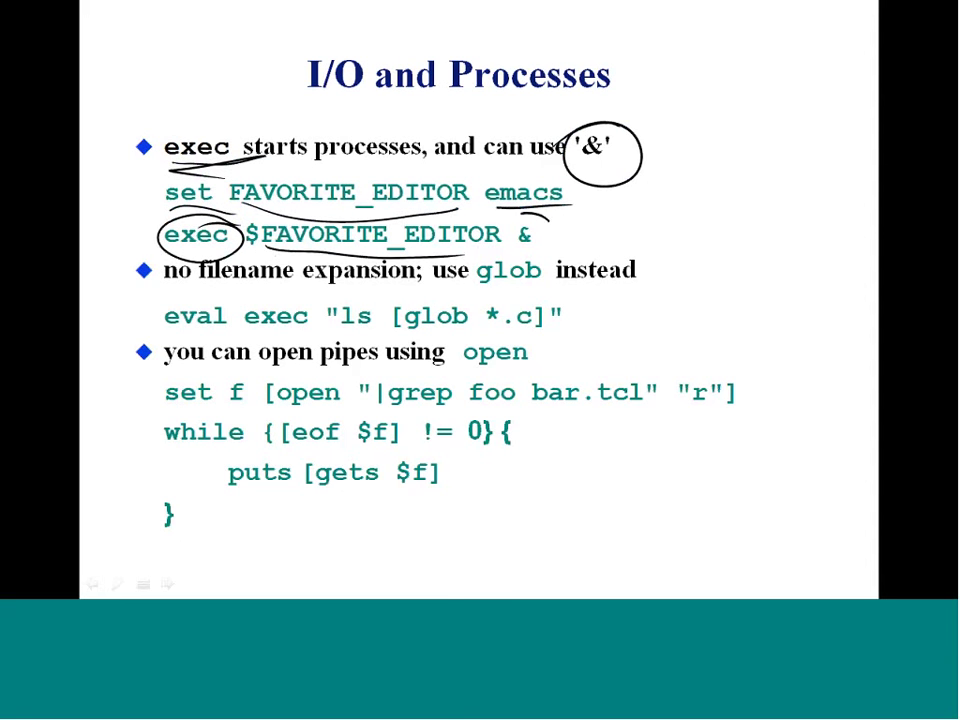
drag(510, 250, 540, 220)
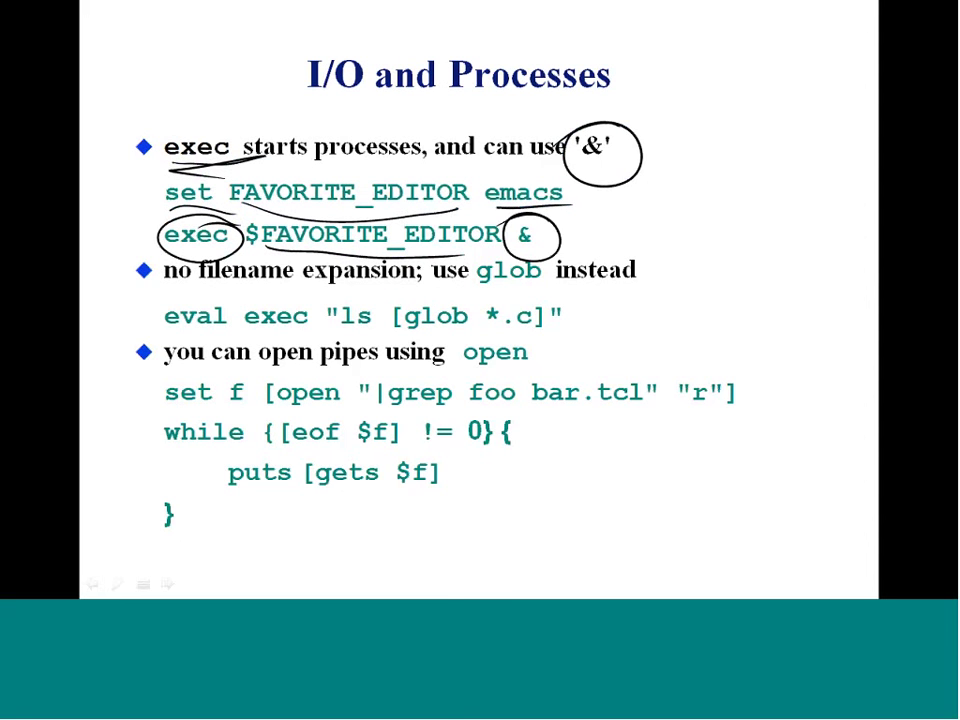
drag(164, 318, 576, 316)
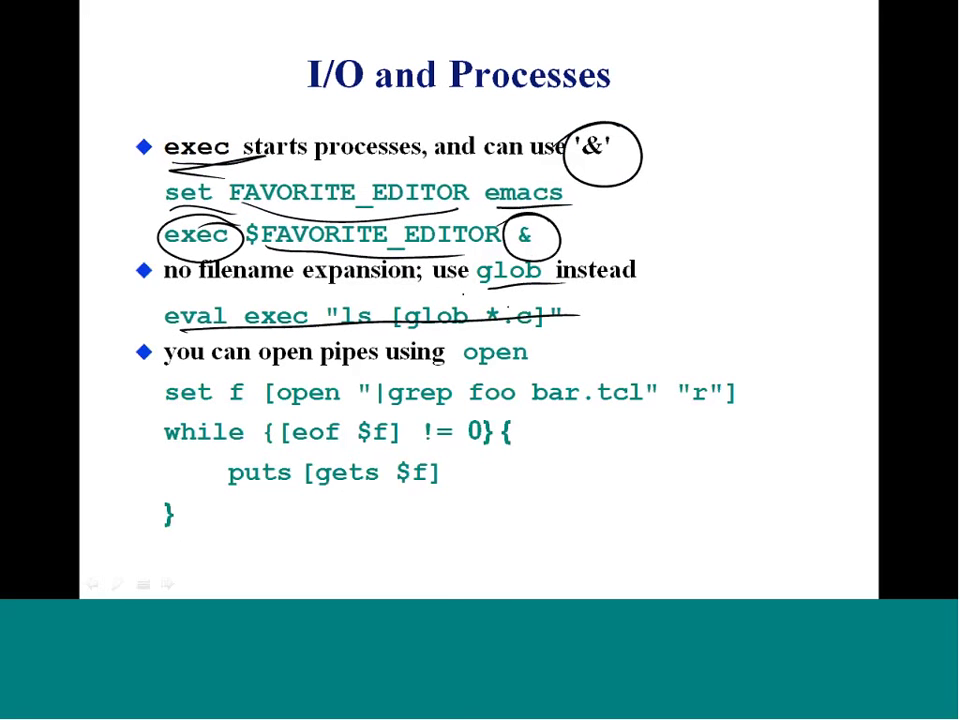